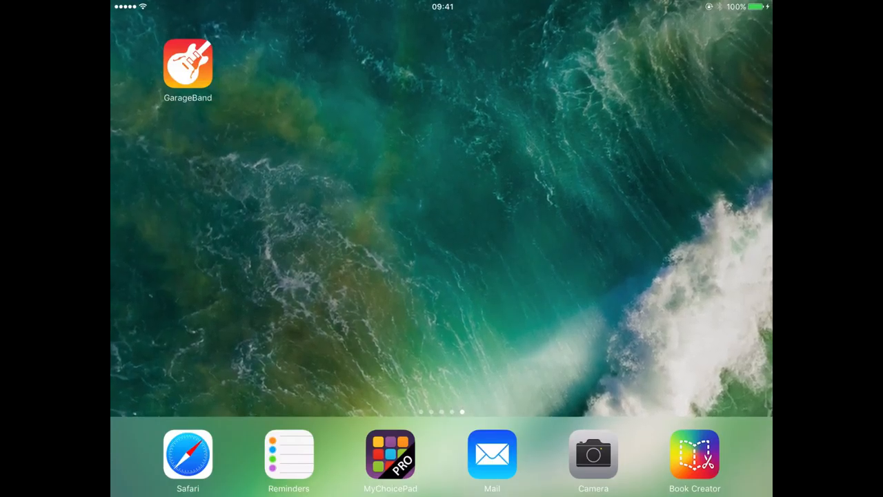
Launch GarageBand from the Home Screen to reach the My Songs browser
left_click(192, 63)
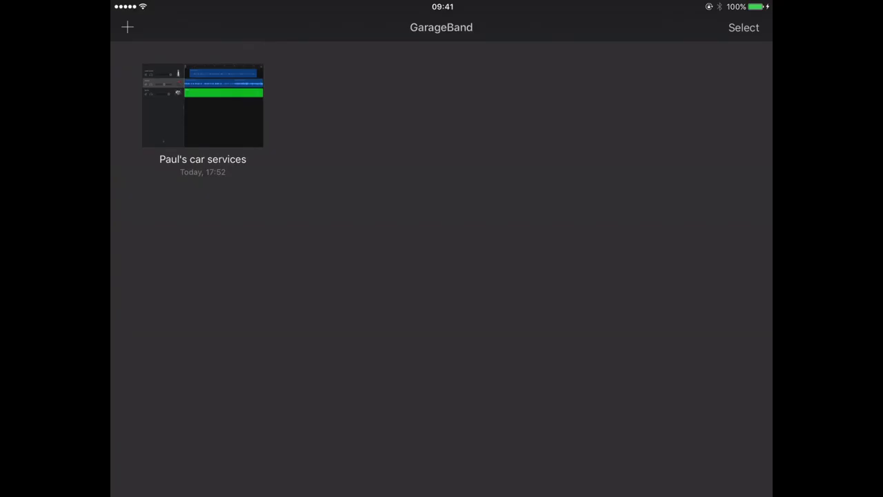
Open the car services song, then save it and return to My Songs
left_click(202, 105)
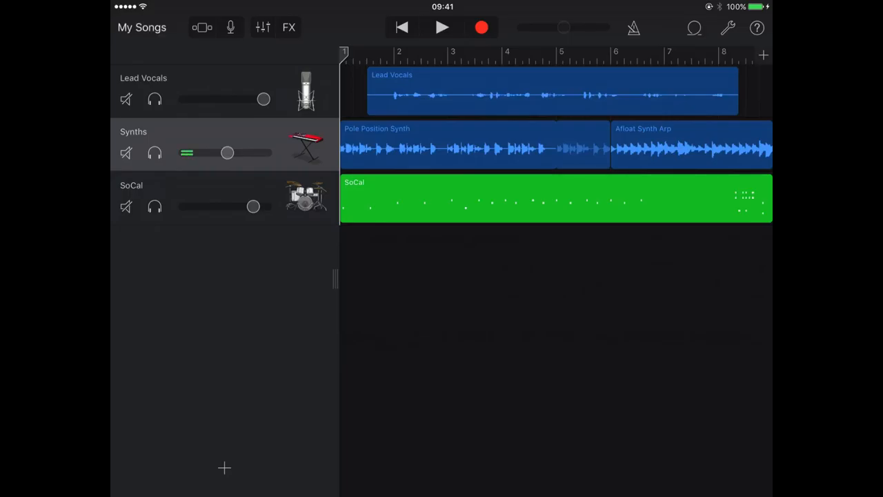
left_click(142, 28)
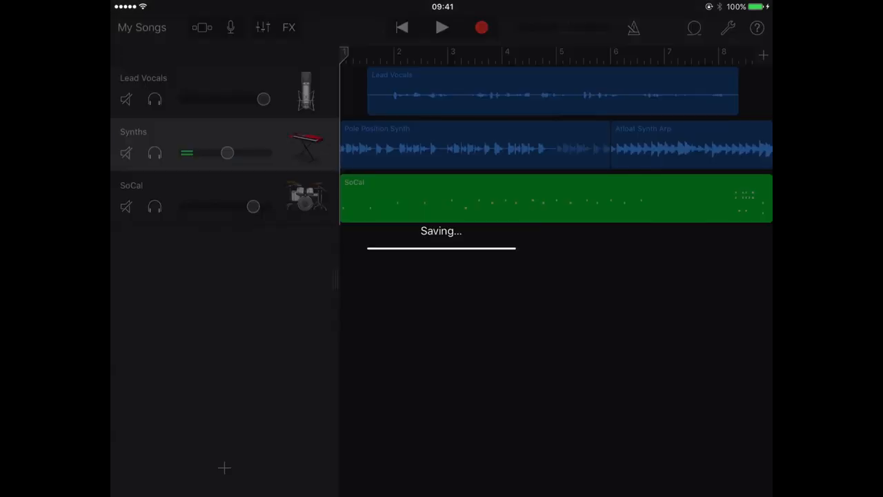
left_click(141, 28)
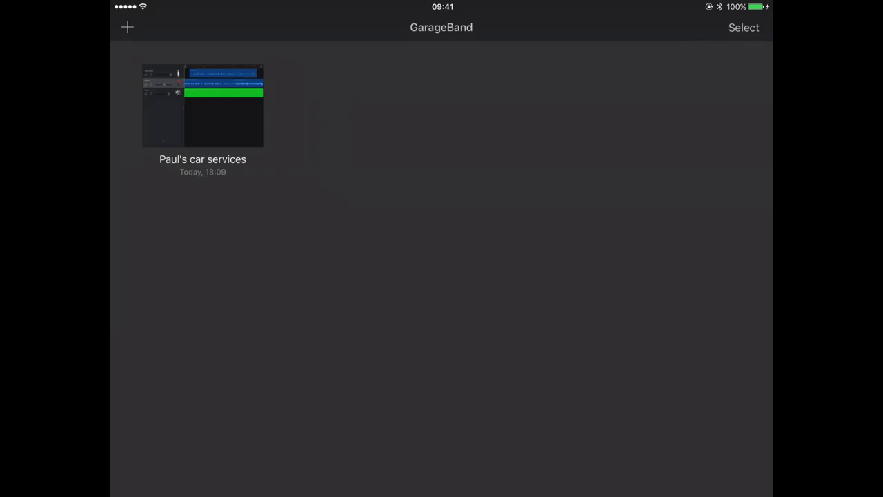
Select the car services song and open its share sheet
left_click(740, 28)
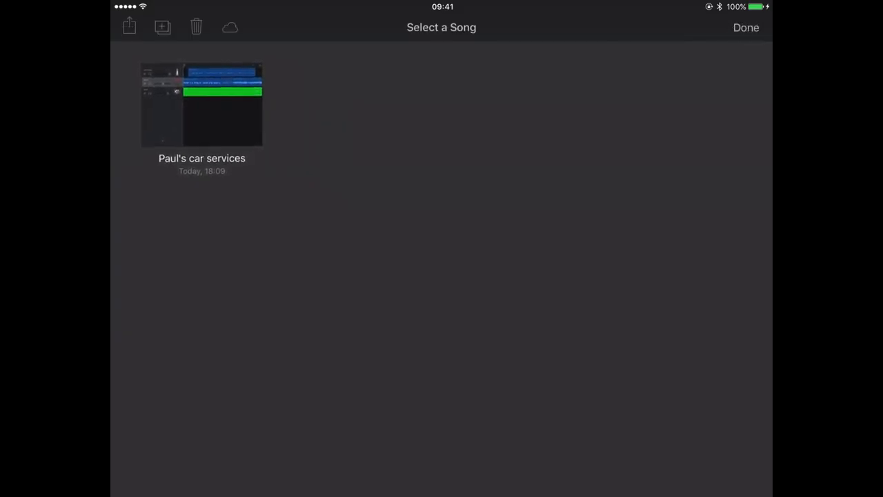
left_click(201, 105)
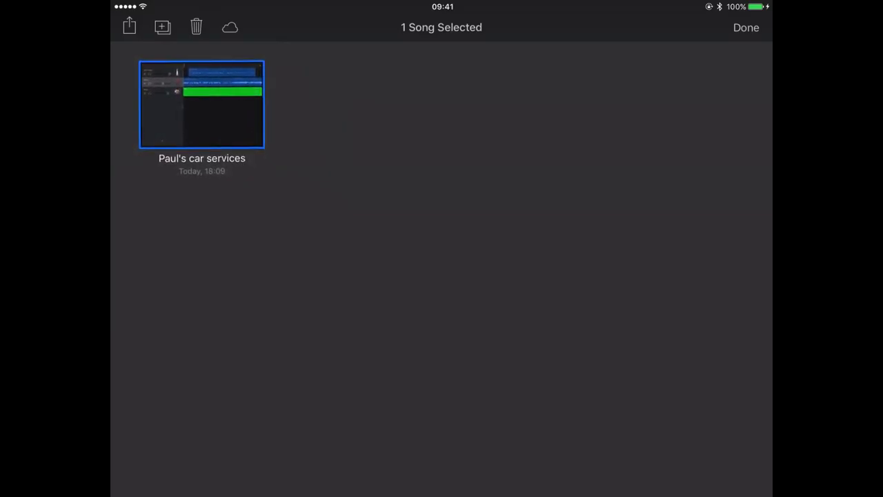
left_click(128, 27)
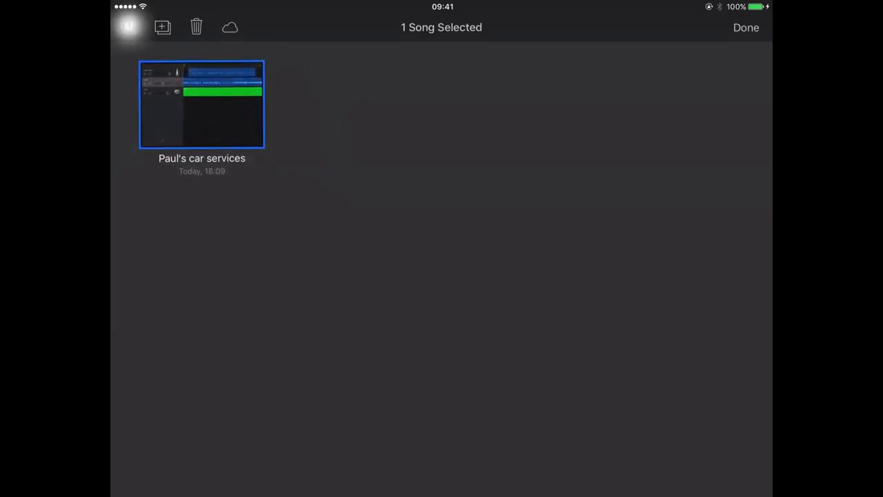
left_click(129, 26)
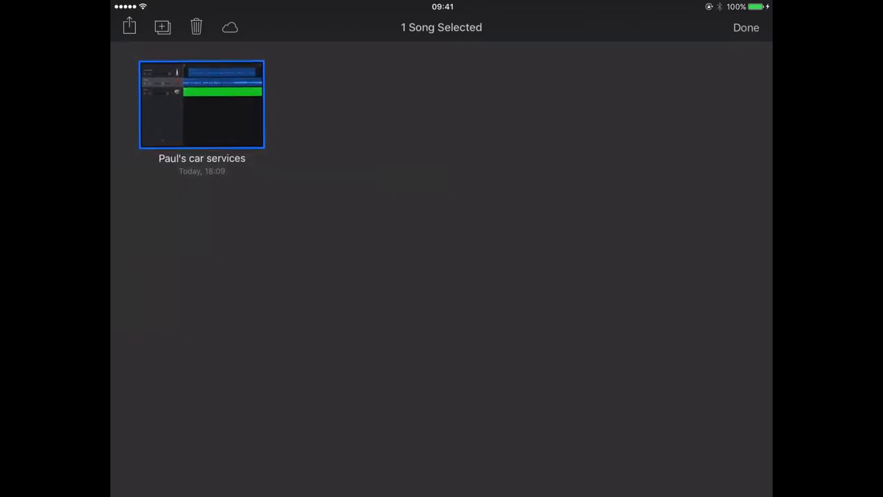
left_click(128, 26)
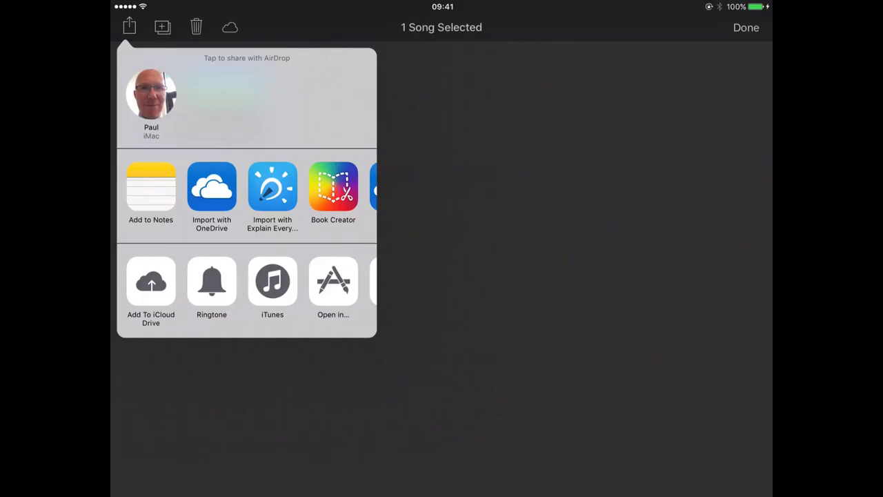
Scroll the share sheet's app row to OneDrive to open the Share Song form
scroll("left", 3)
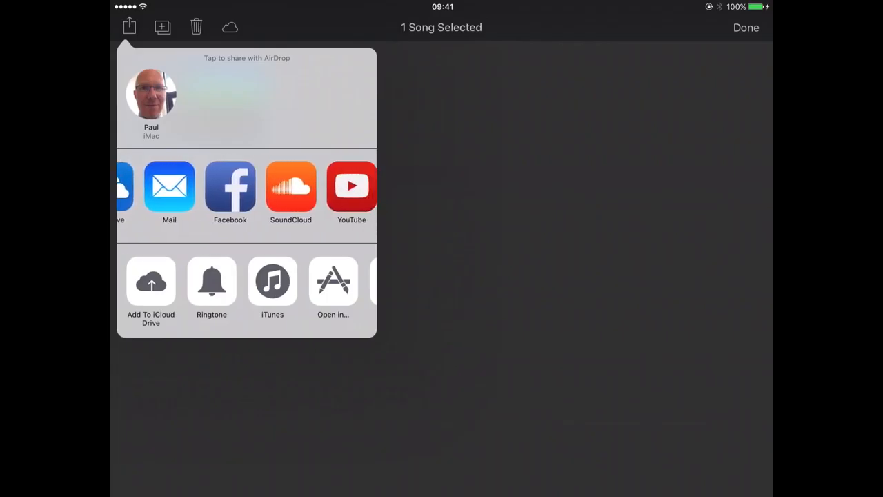
scroll("left", 3)
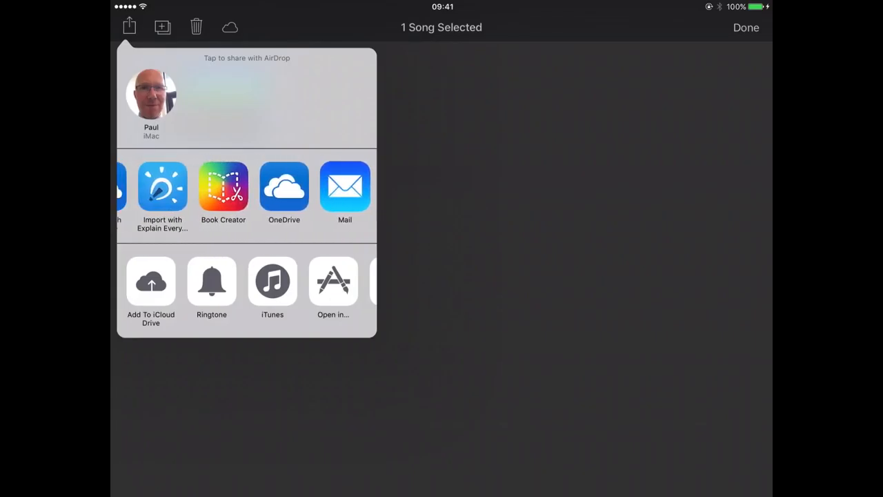
scroll("left", 3)
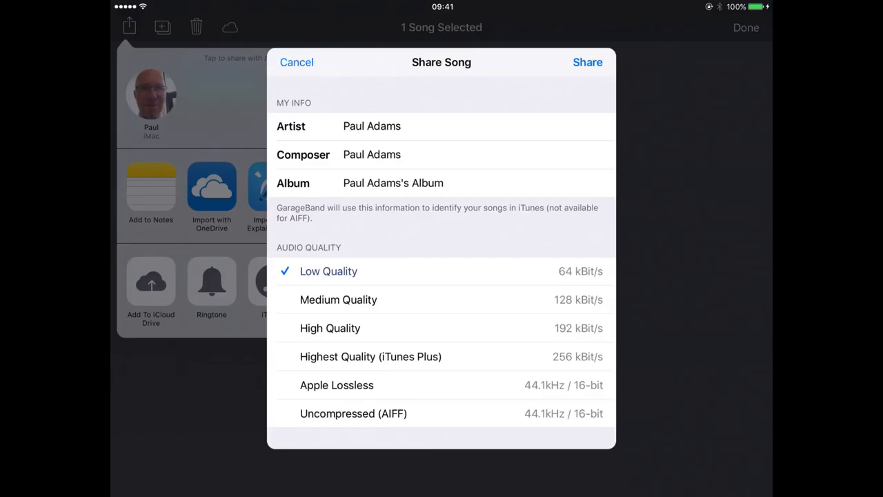
Choose Medium Quality (128 kBit/s) audio and start the export
left_click(338, 299)
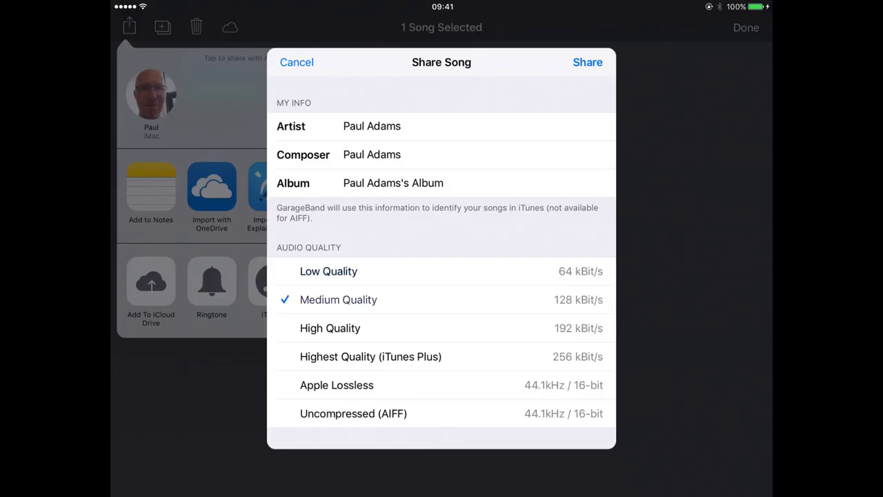
left_click(329, 327)
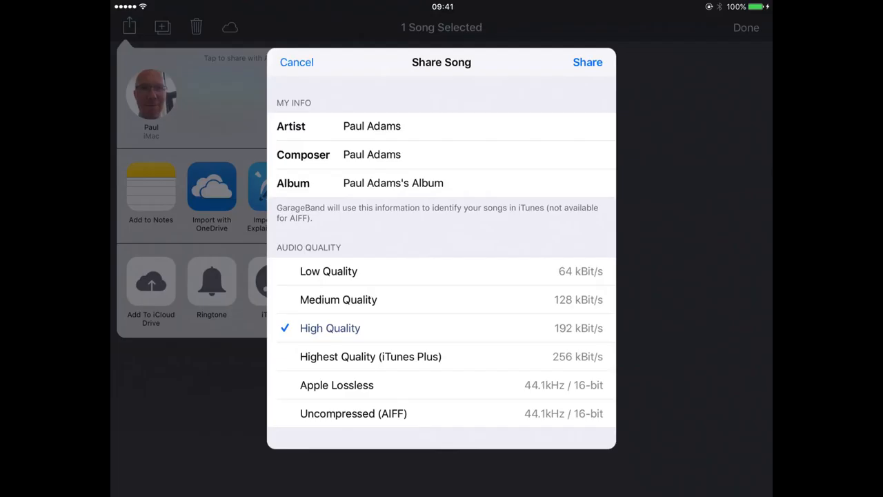
left_click(338, 299)
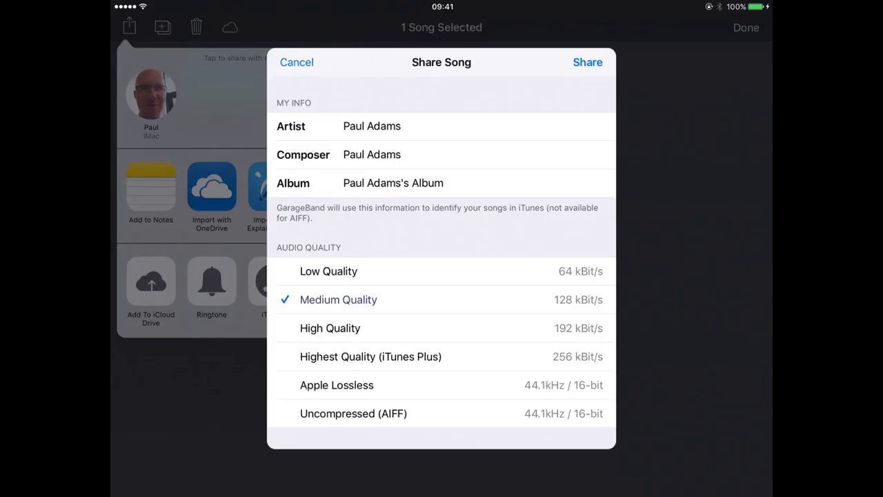
left_click(587, 62)
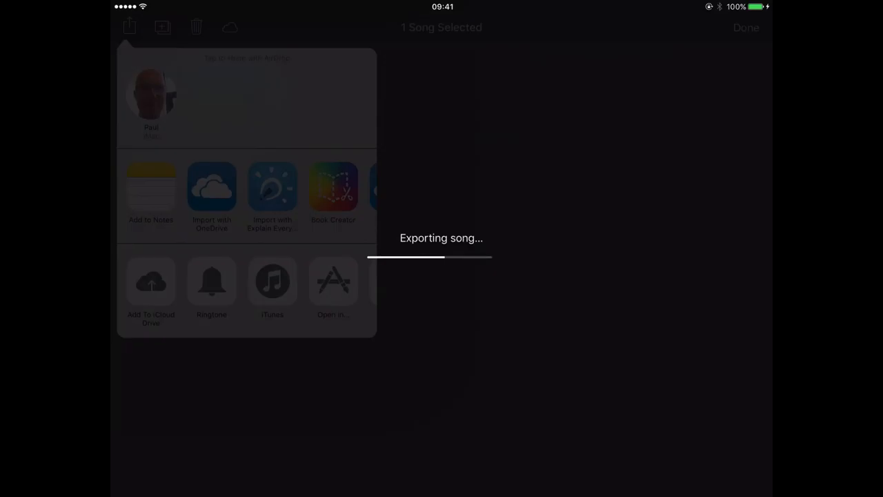
Let the export finish so the 412 KB .m4a file appears in OneDrive
left_click(211, 186)
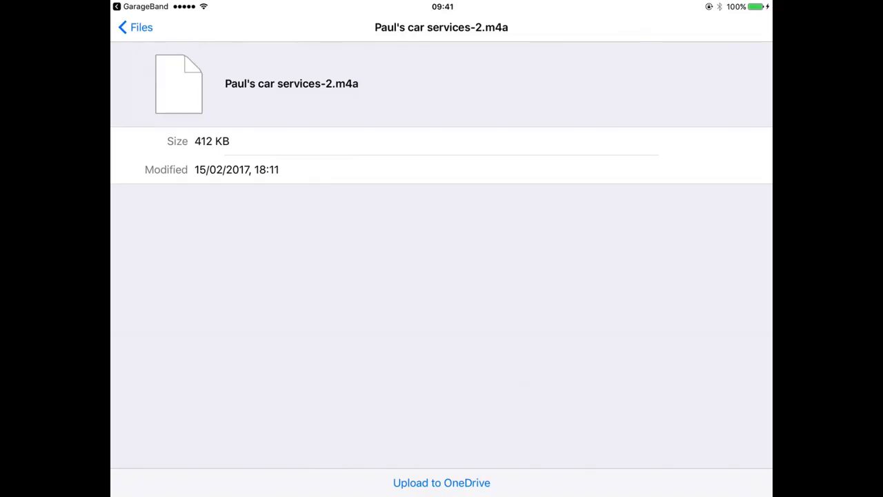
Upload the .m4a song to OneDrive's Student work folder
left_click(442, 482)
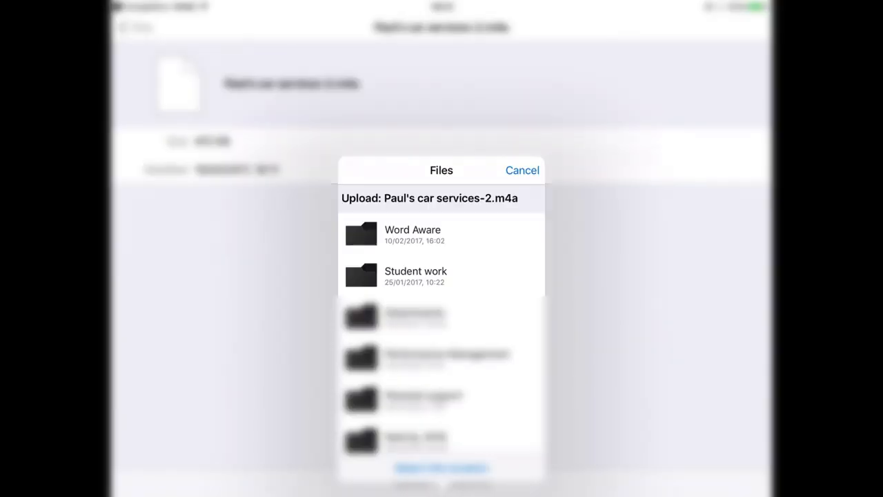
left_click(415, 275)
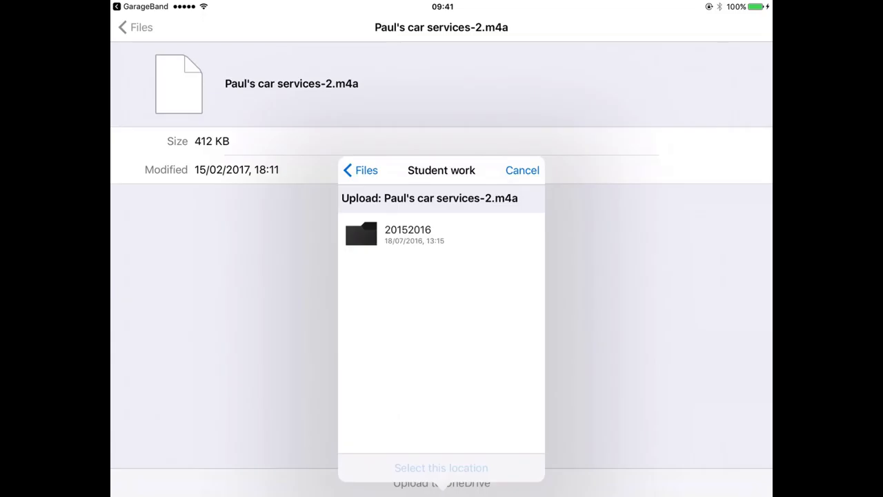
left_click(440, 467)
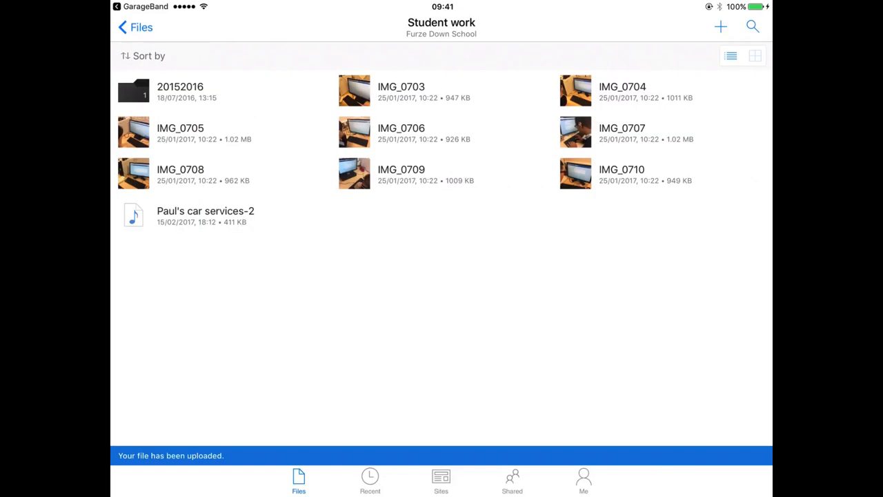